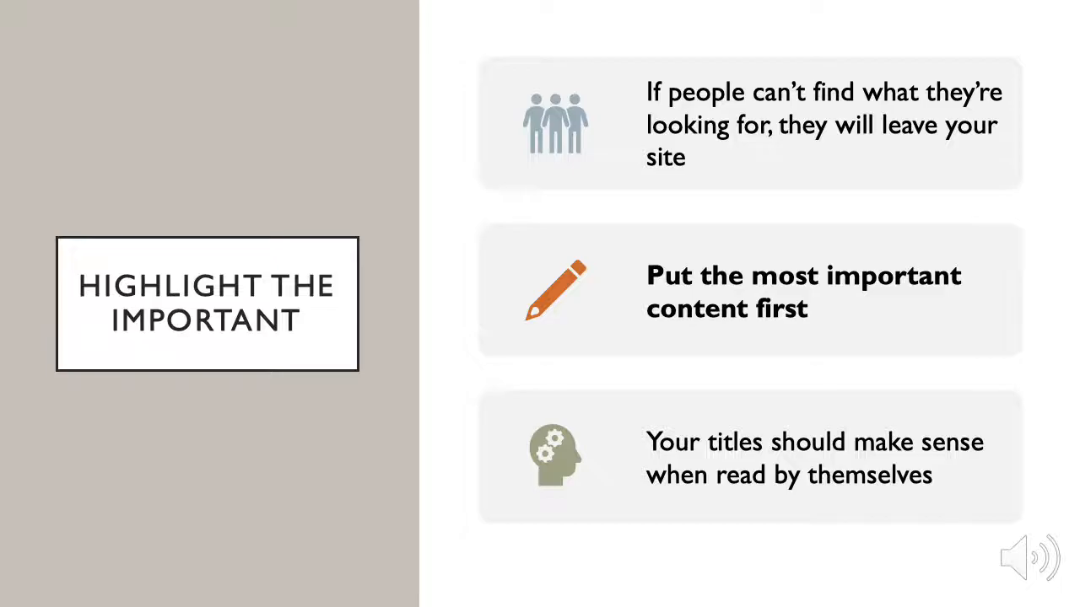
key("Right")
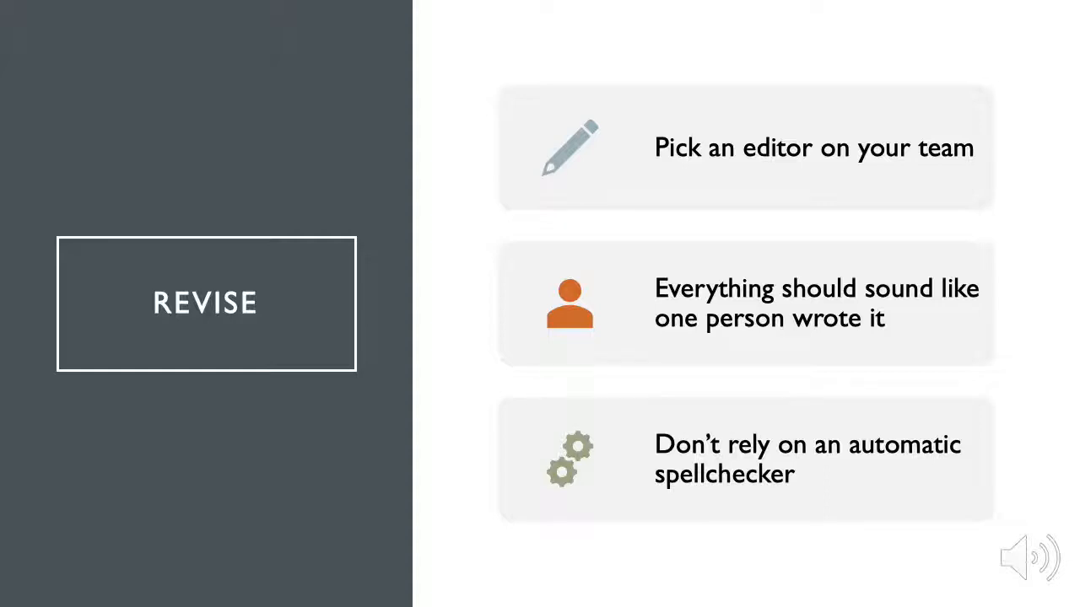
key("right")
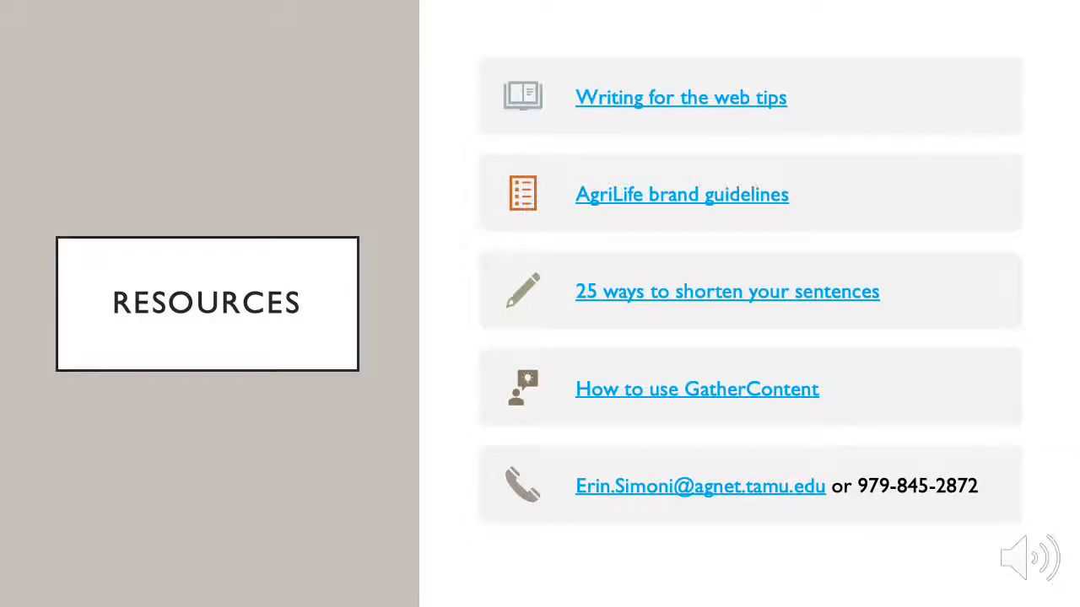